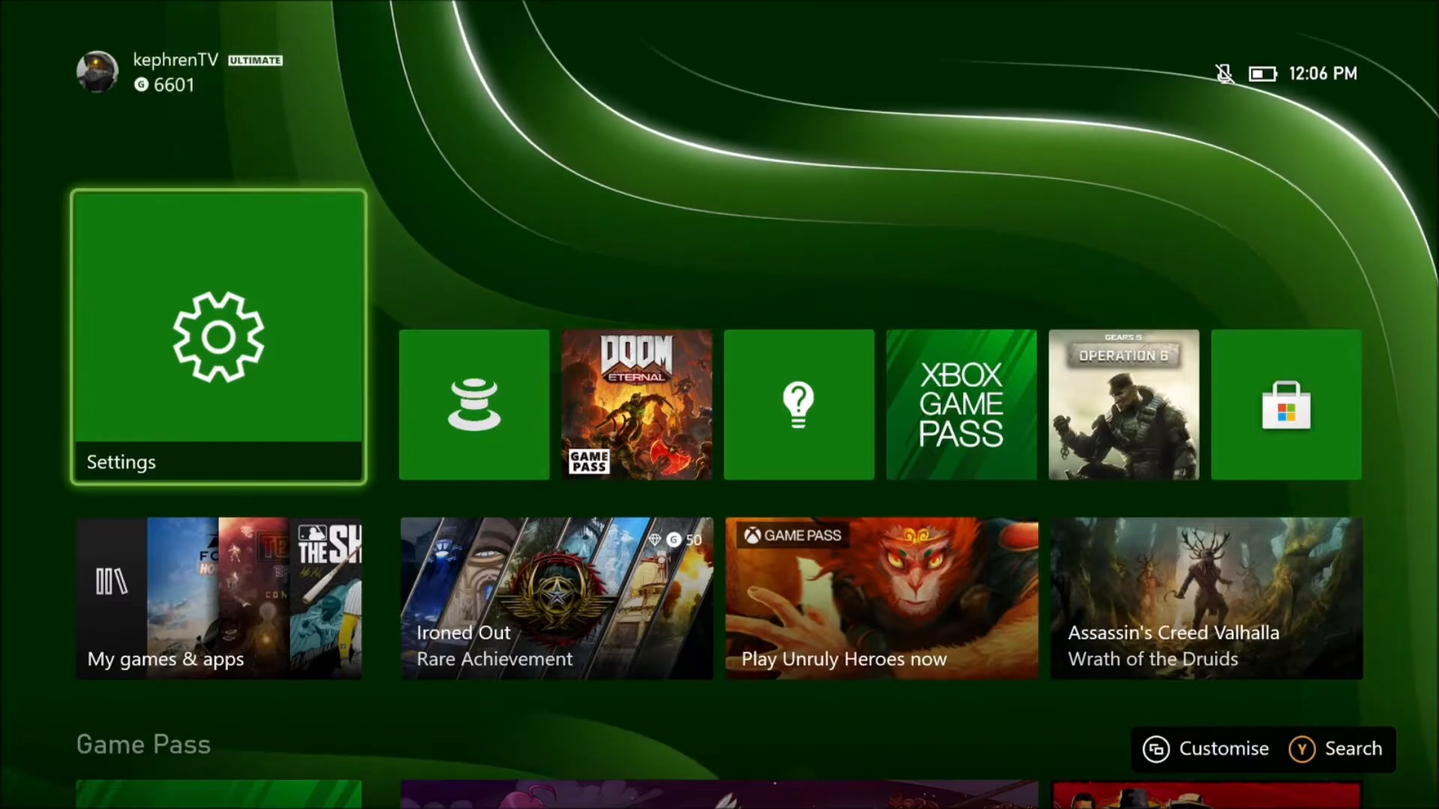
Step: Go from Home into Settings and reach the Capture & share preferences page
left_click(219, 340)
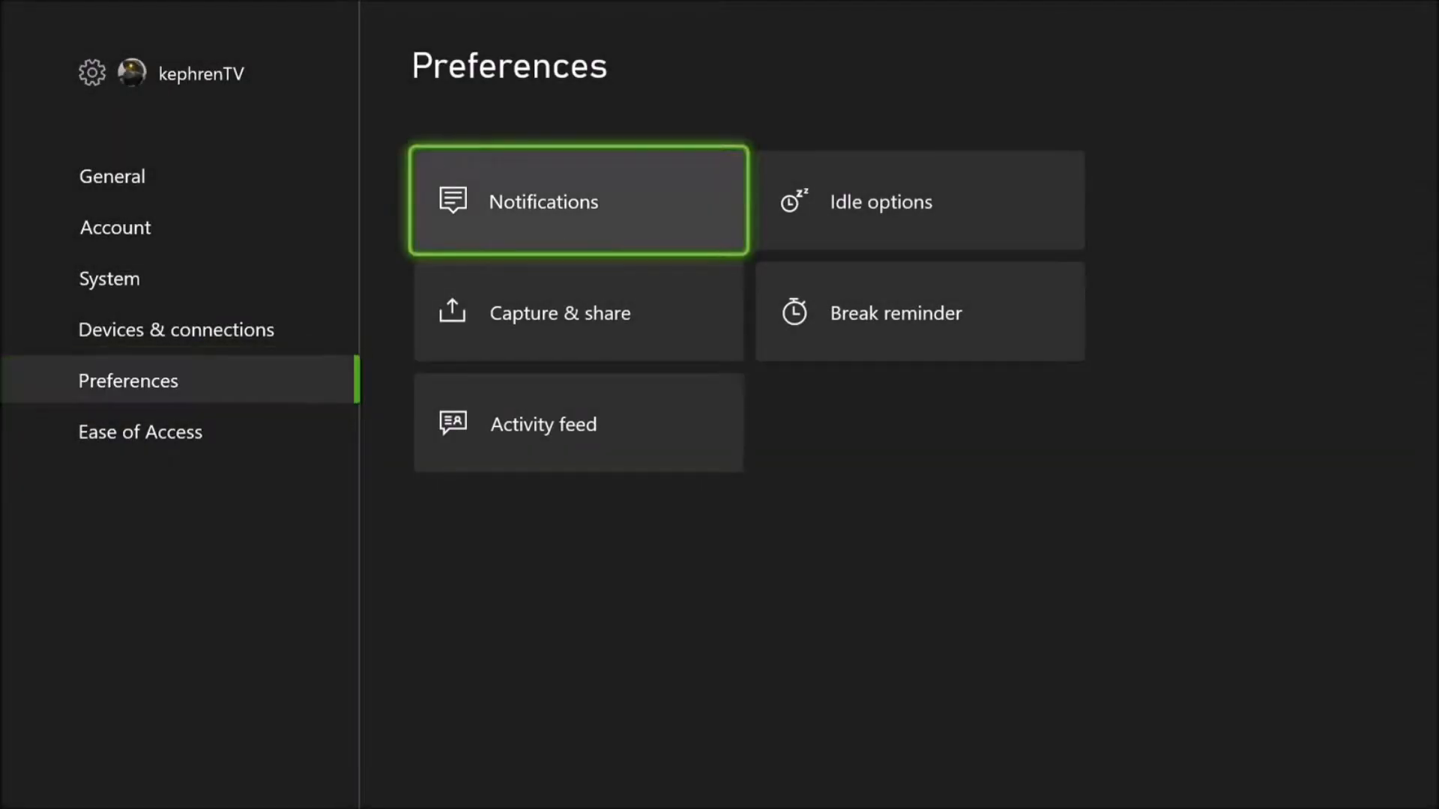
left_click(559, 311)
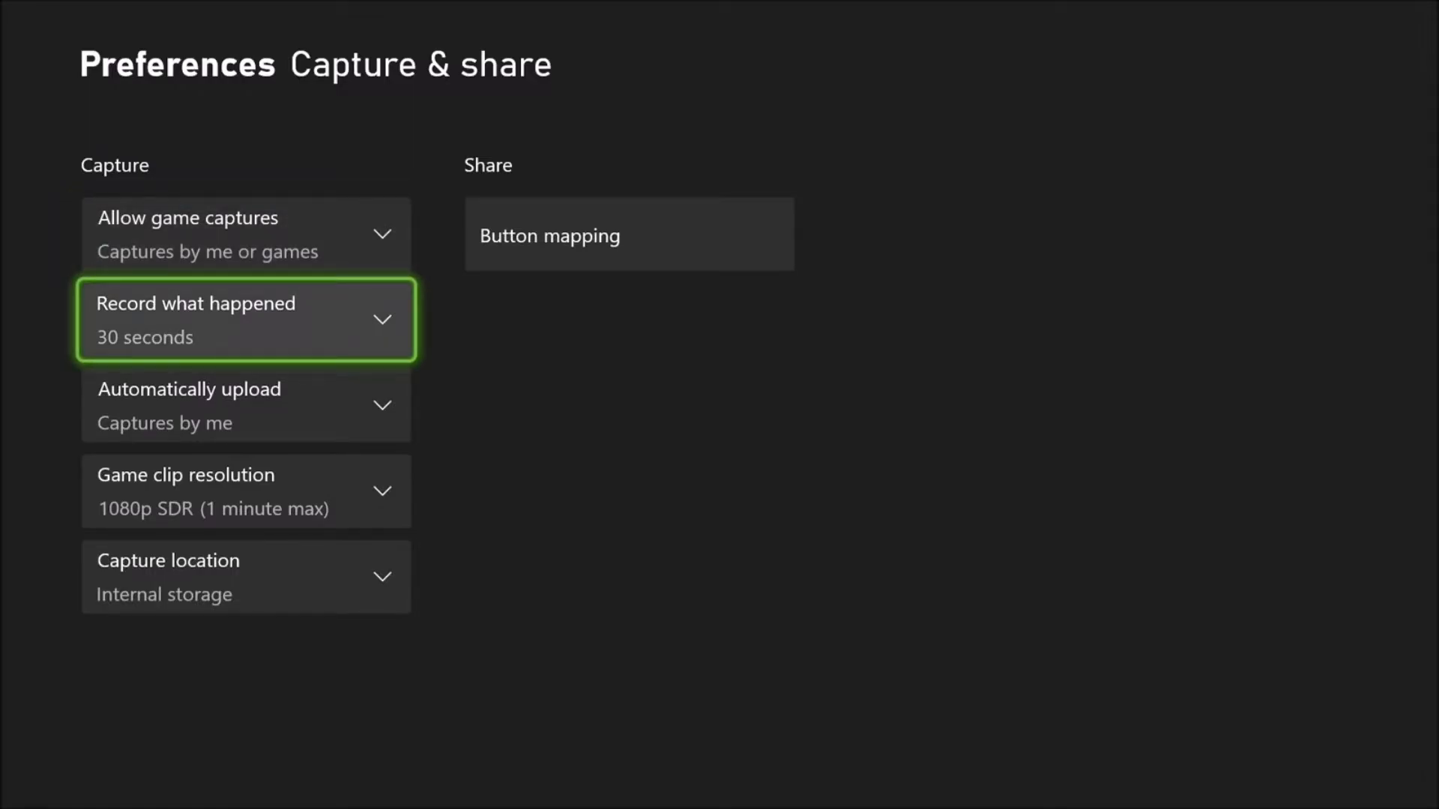
left_click(246, 319)
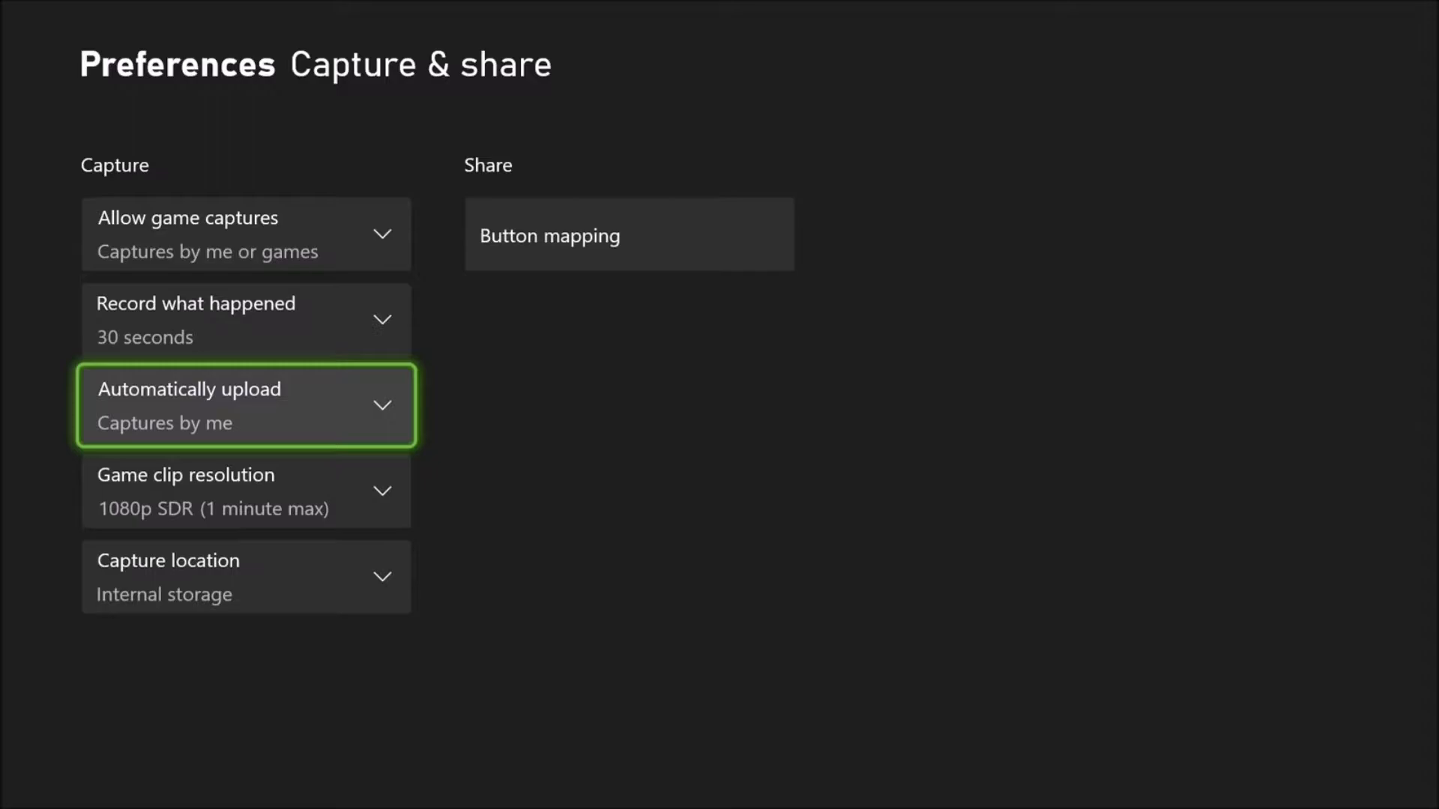
left_click(245, 405)
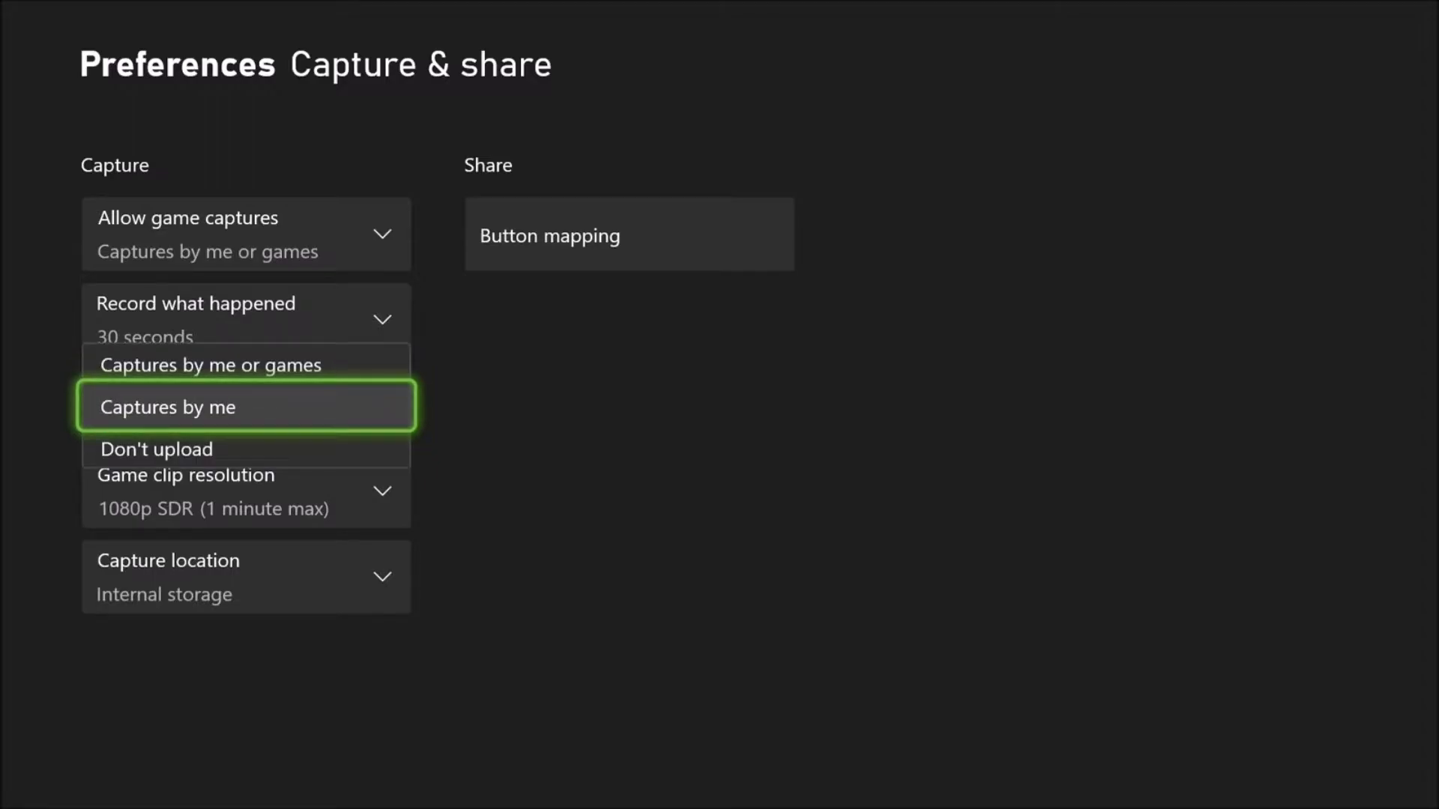
left_click(245, 406)
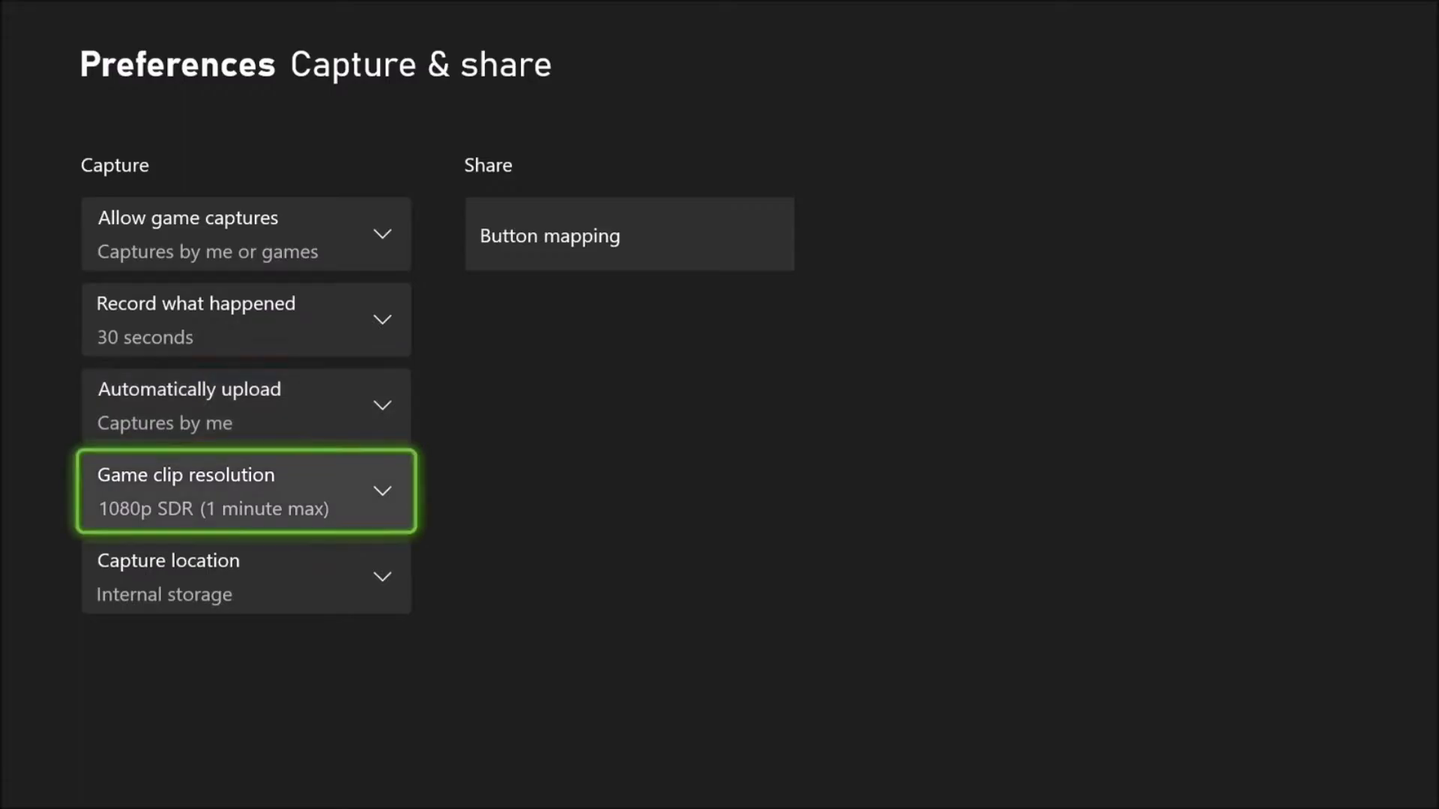
left_click(244, 491)
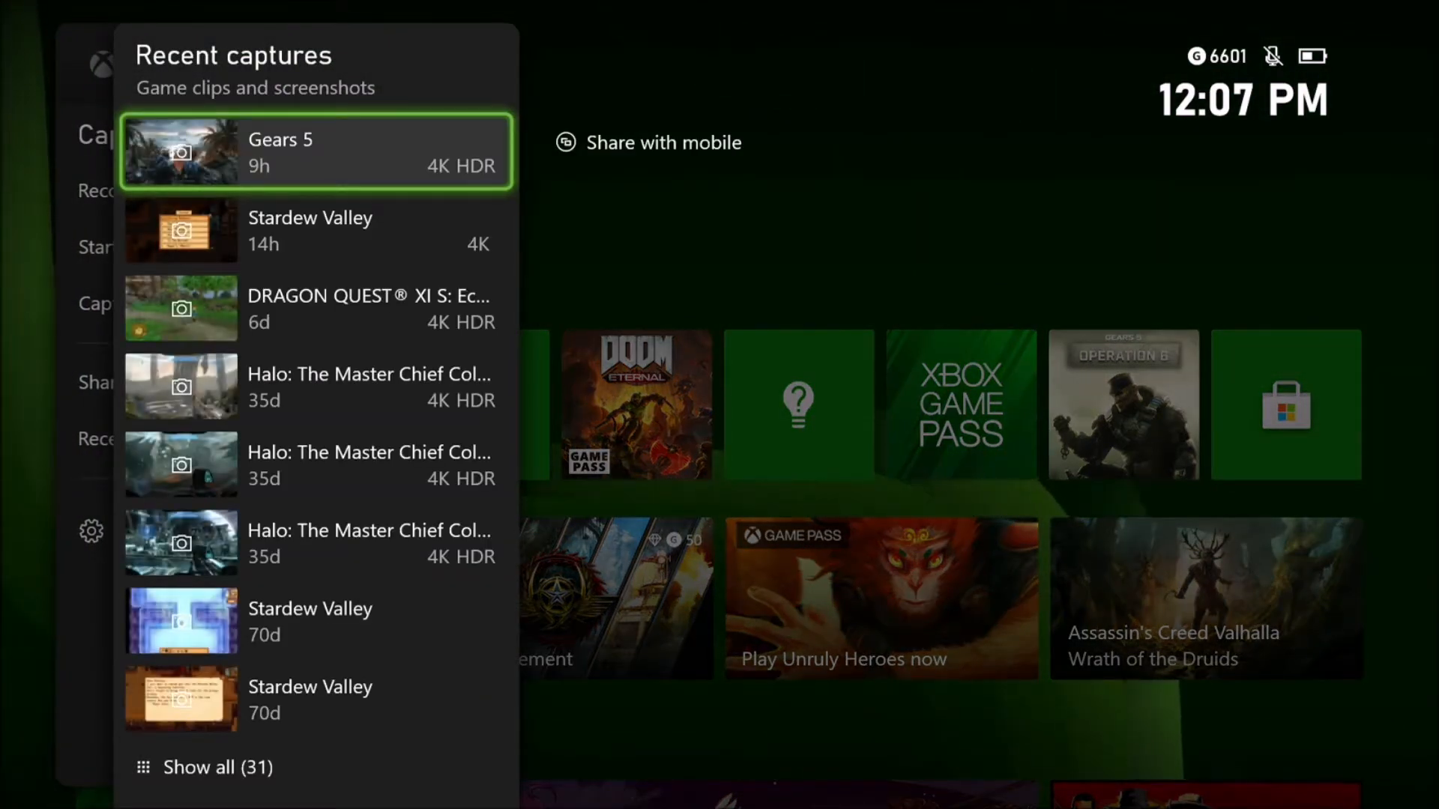
Step: From the guide's Capture & share section, show Recent captures with the Gears 5 screenshot on top
key("Escape")
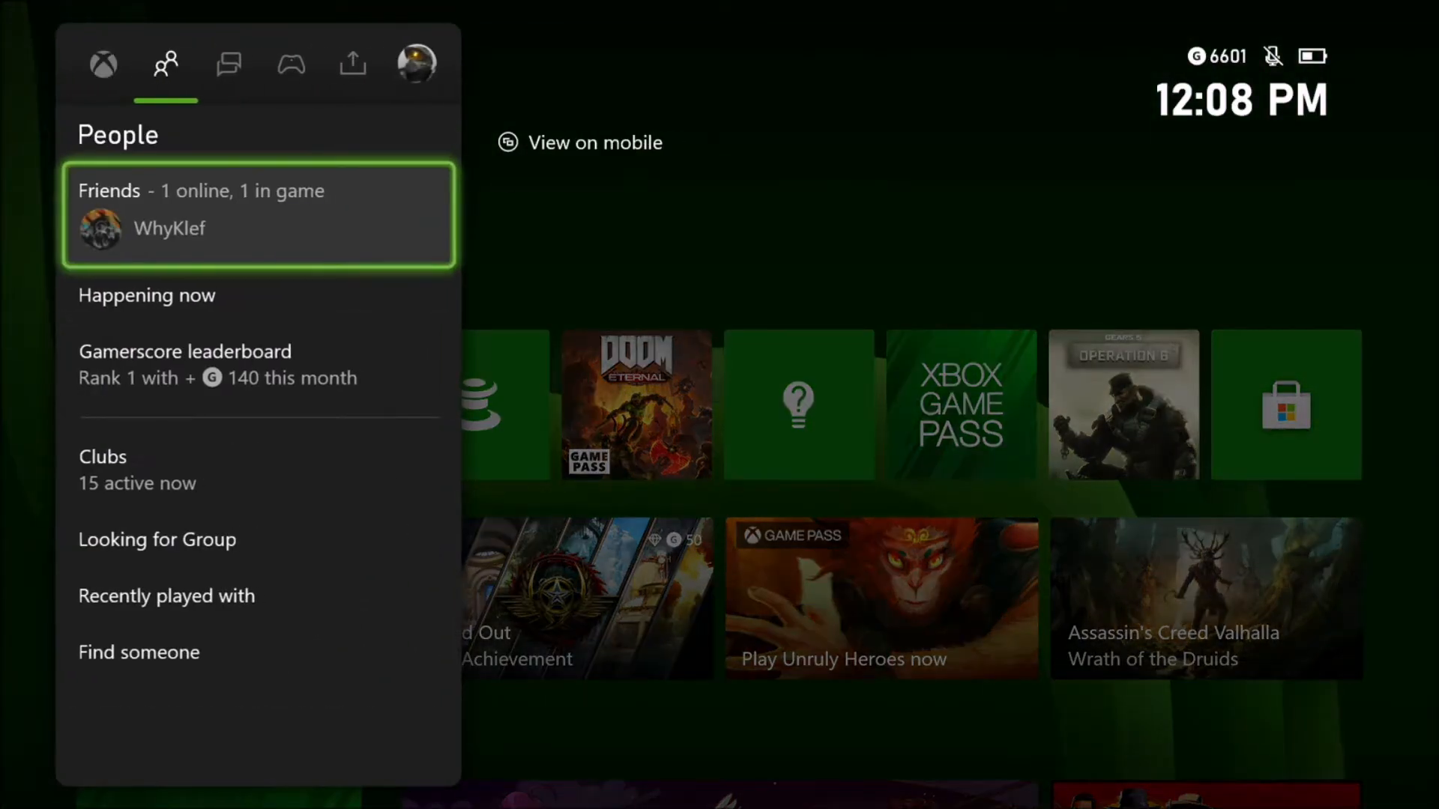
left_click(353, 64)
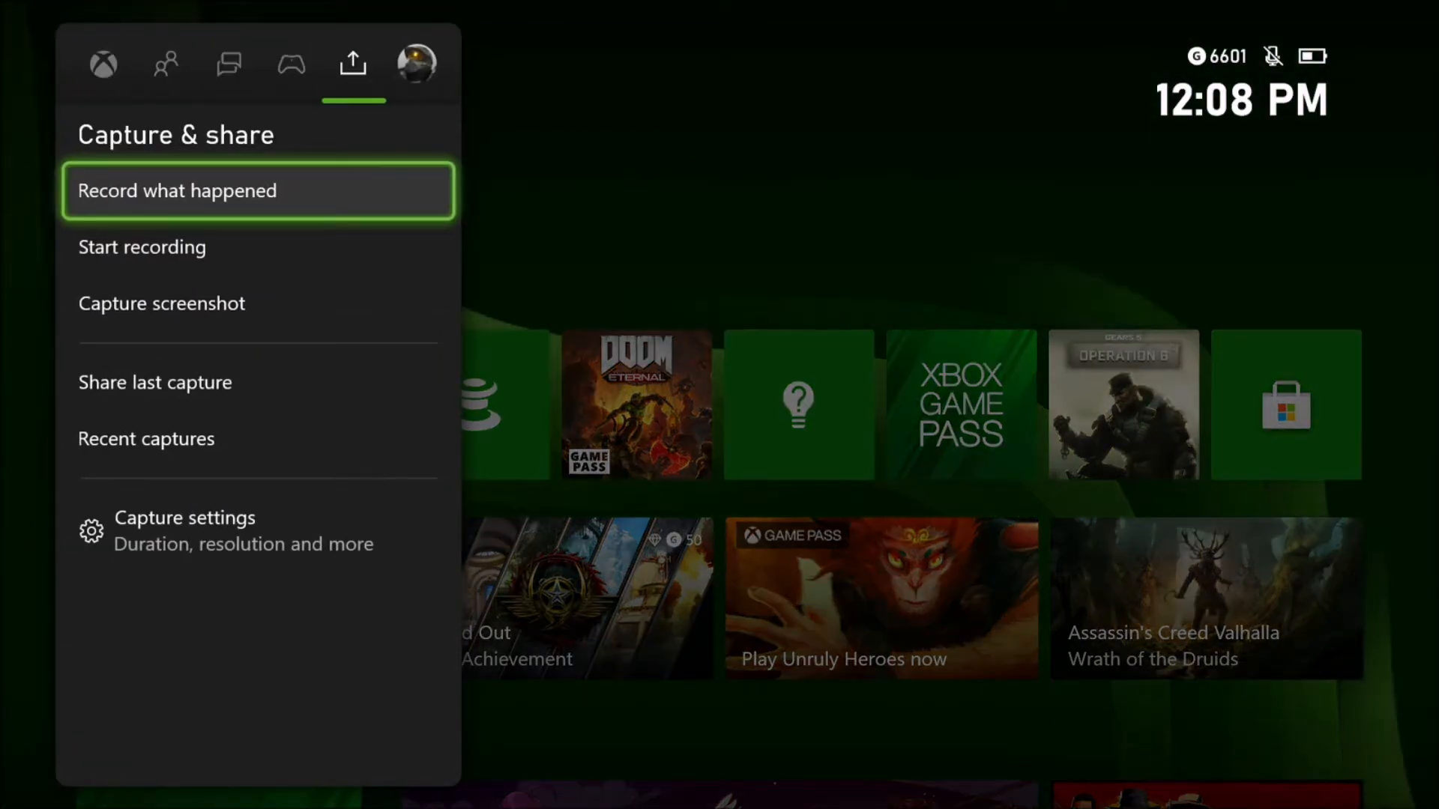
left_click(145, 439)
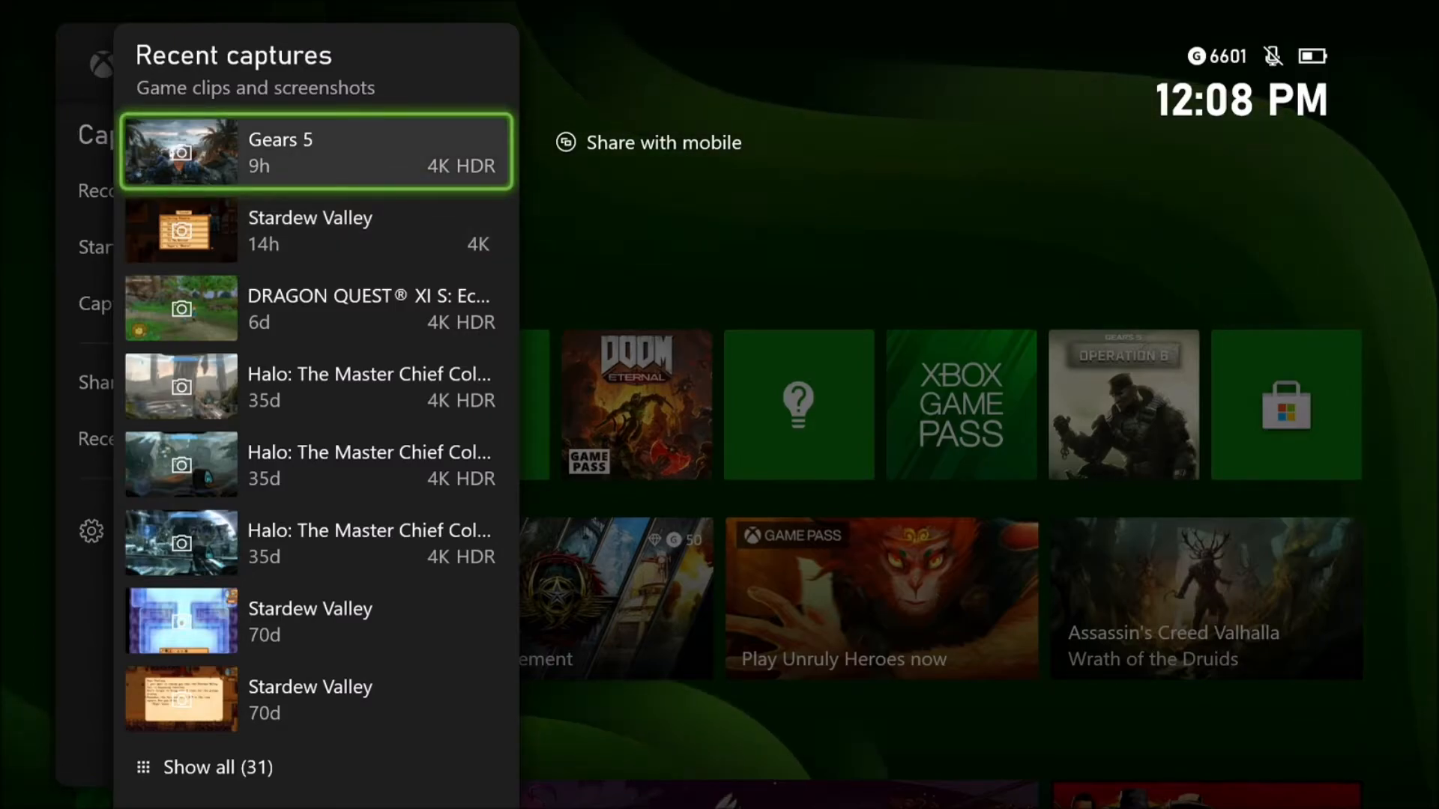
Step: Select the Gears 5 screenshot and view its full 'Share to' options list
left_click(314, 153)
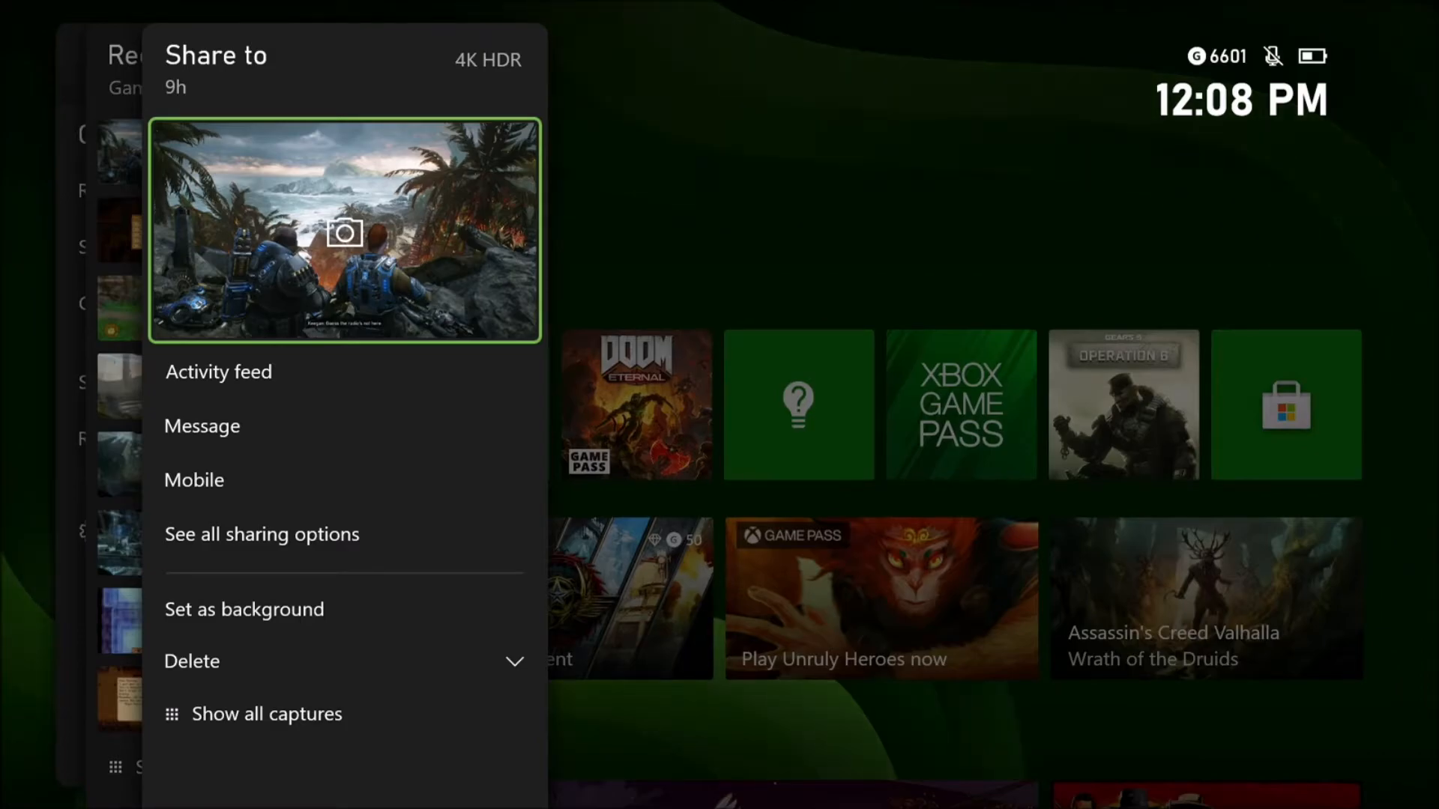
mouse_move(345, 424)
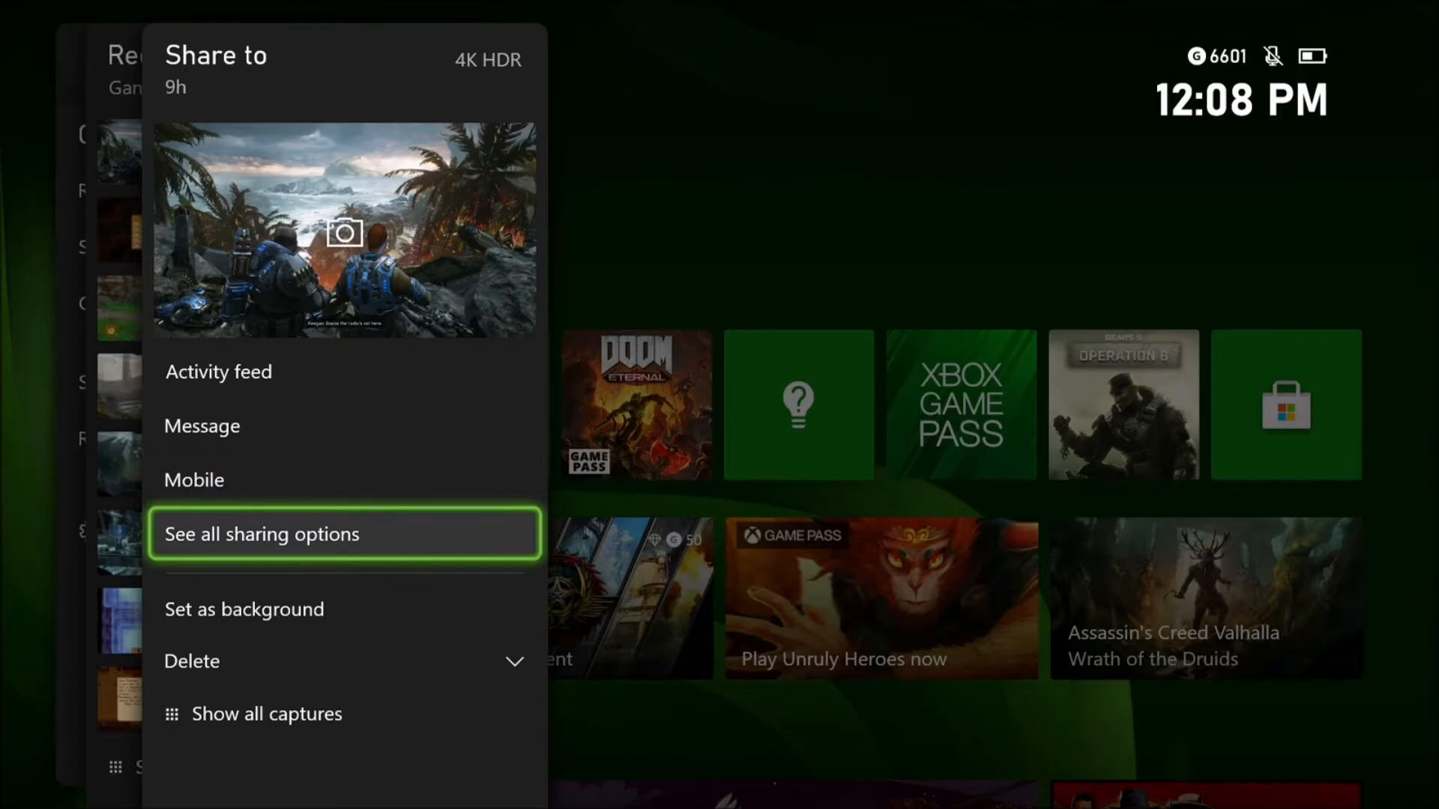
left_click(261, 534)
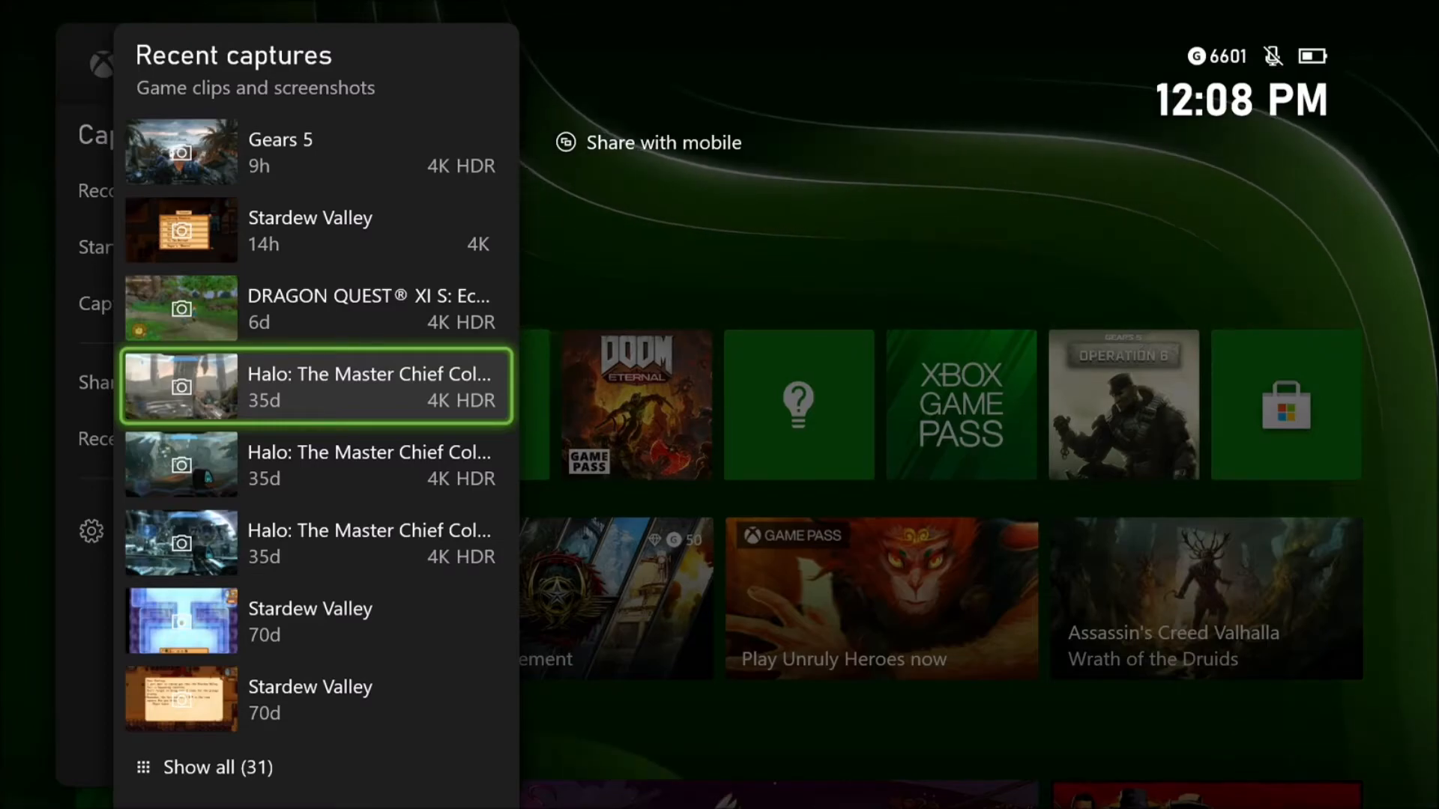
left_click(649, 142)
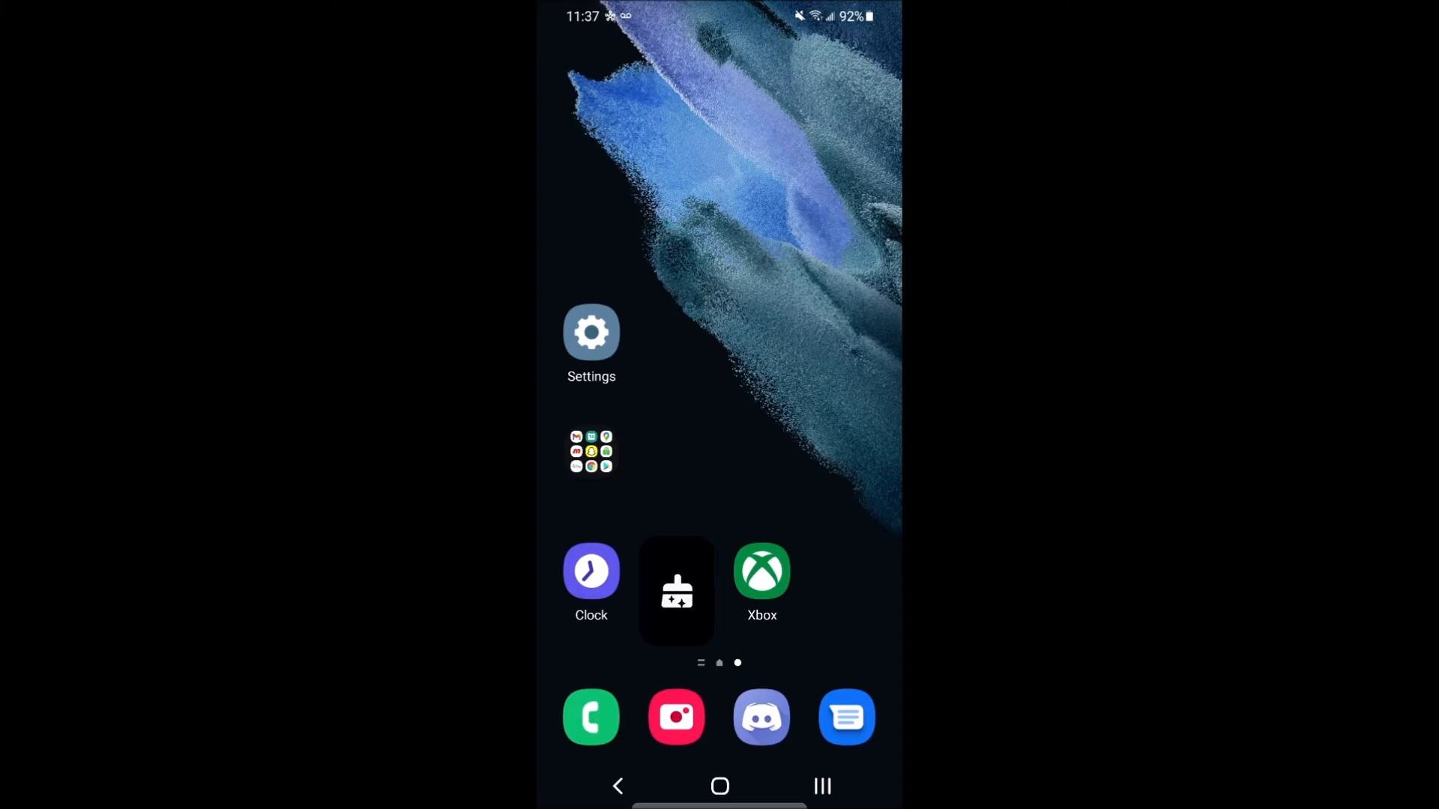
Step: Launch the Xbox app from the Android home screen to its home feed
left_click(762, 571)
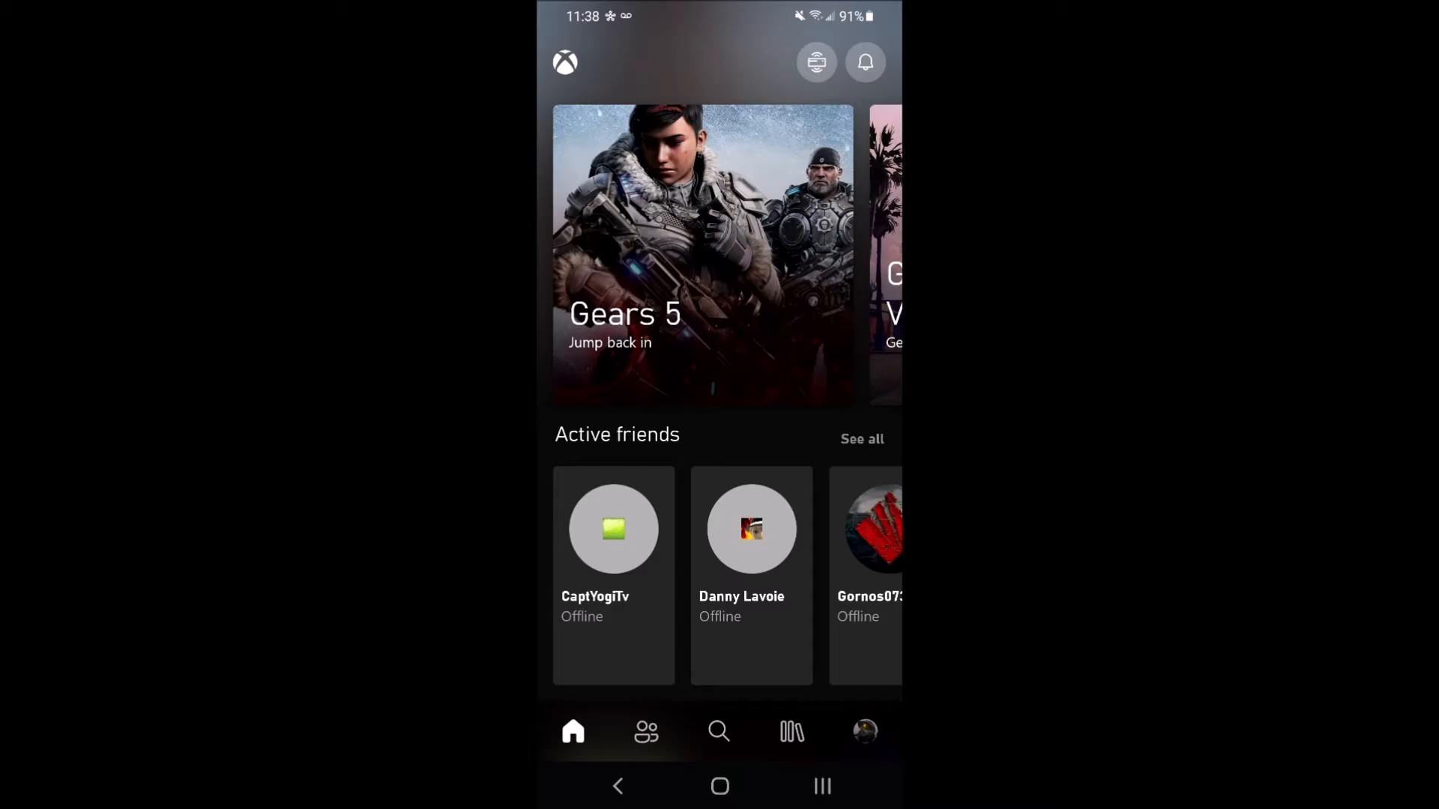
Step: In My Library, check the linked console under Consoles, then show the Captures grid with the Gears 5 screenshot first
left_click(791, 732)
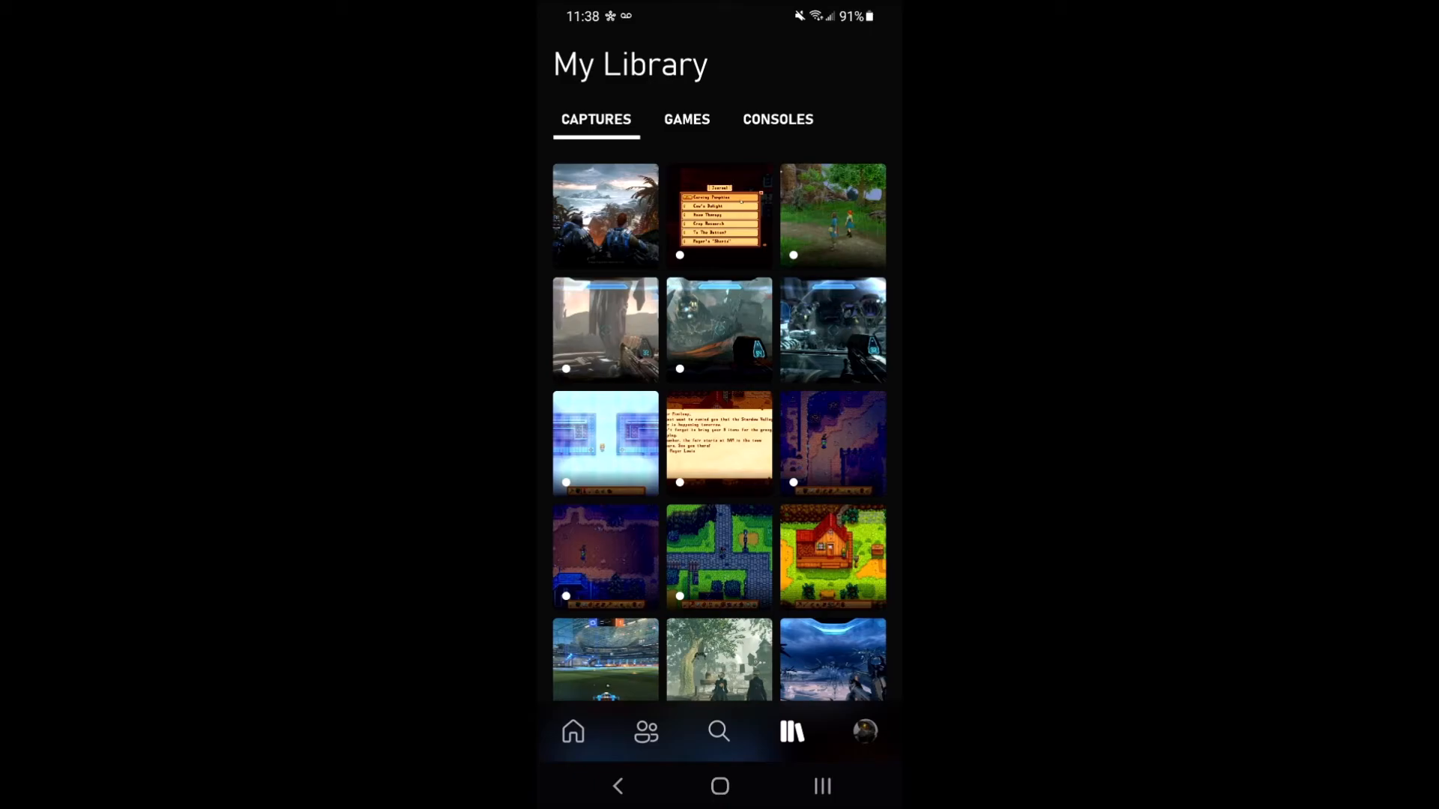
left_click(778, 120)
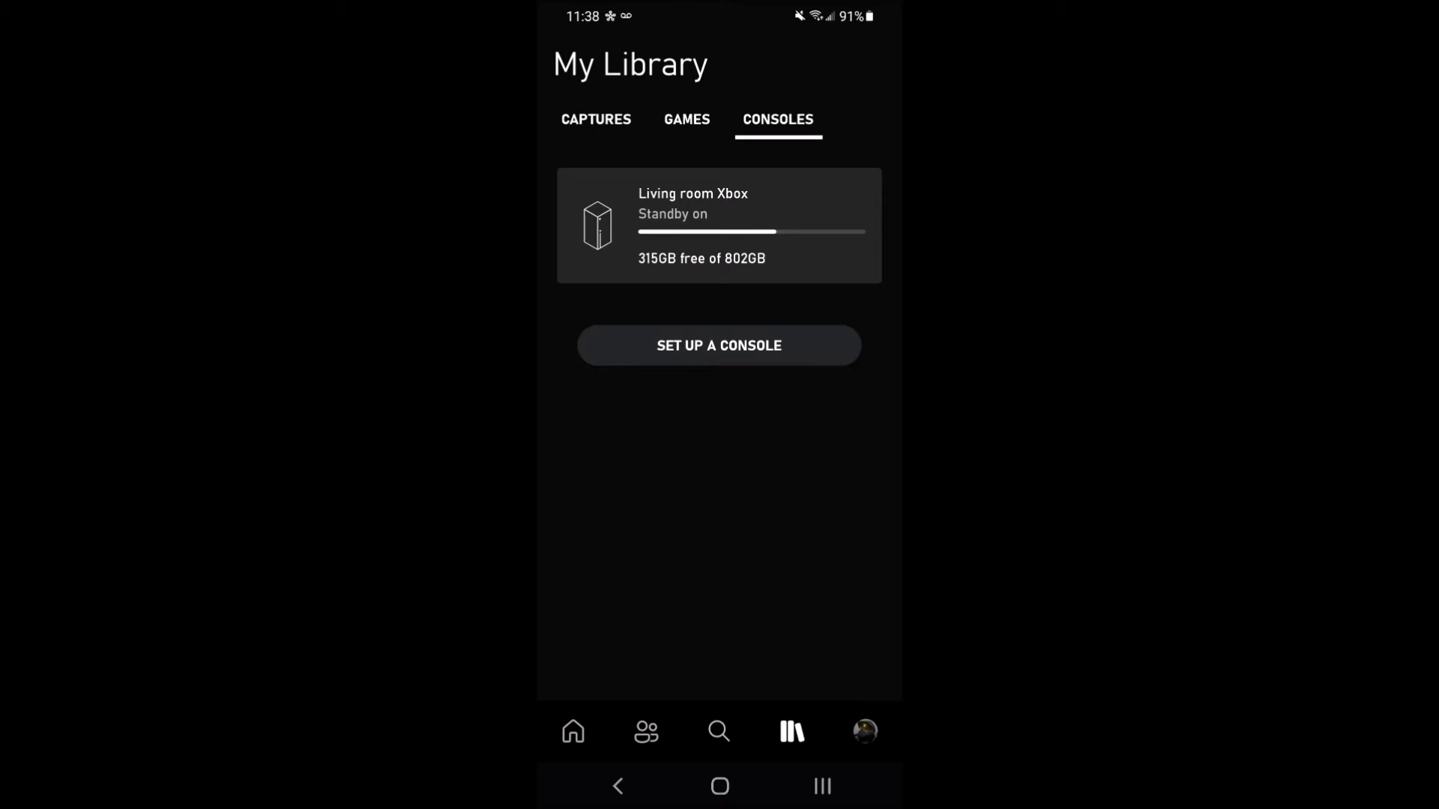
left_click(595, 120)
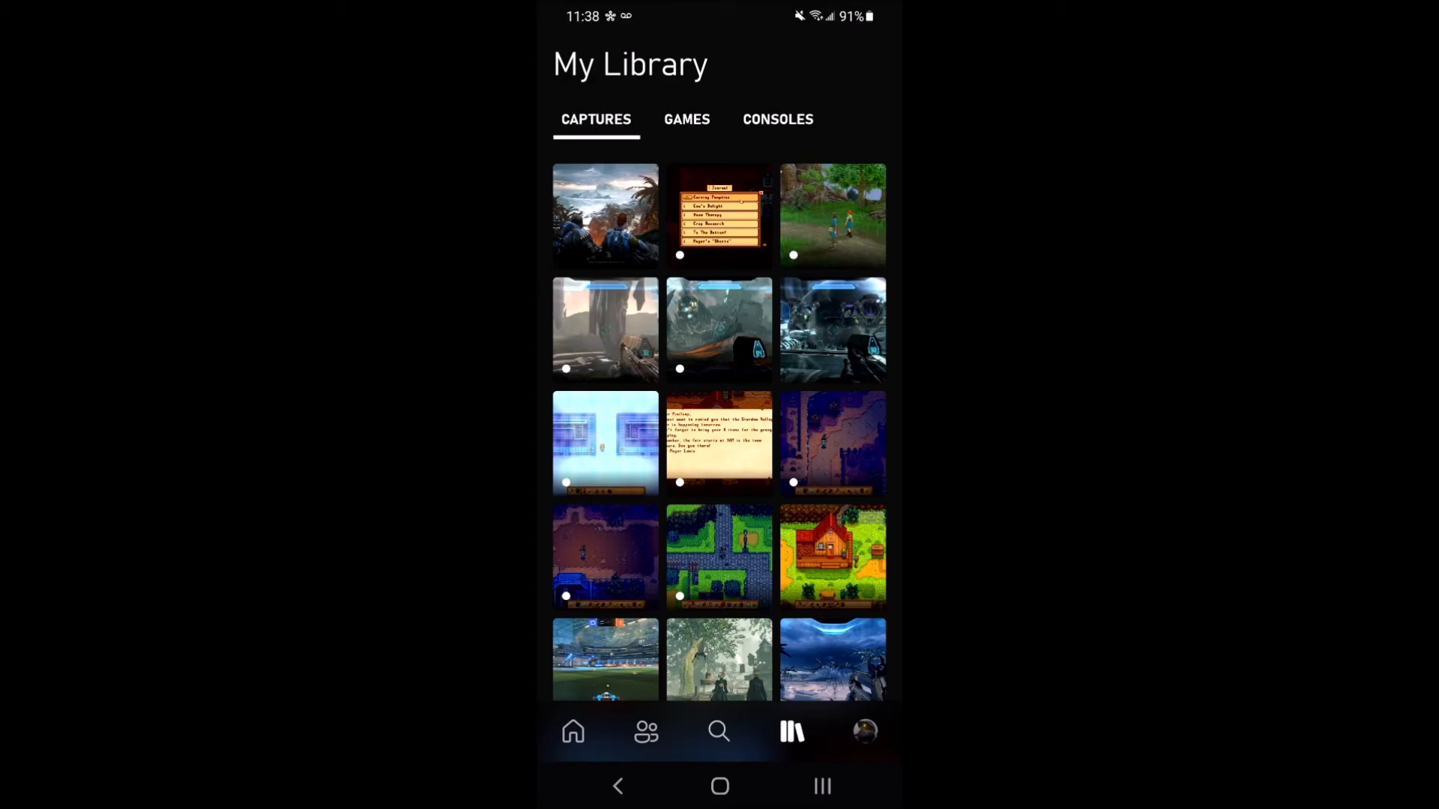
Step: View the Gears 5 screenshot, save it to the phone, and glance at its share sheet before cancelling
left_click(604, 214)
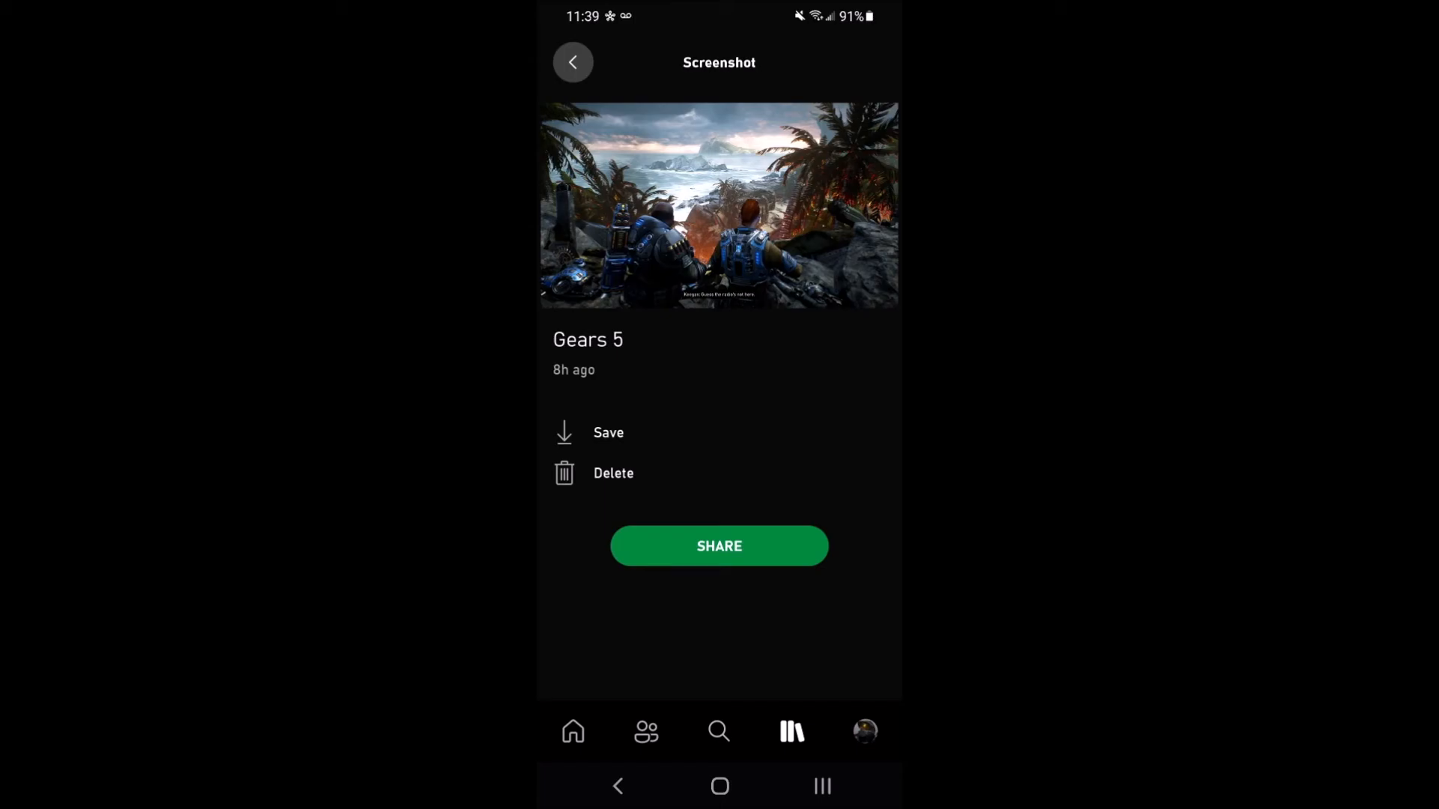
left_click(607, 432)
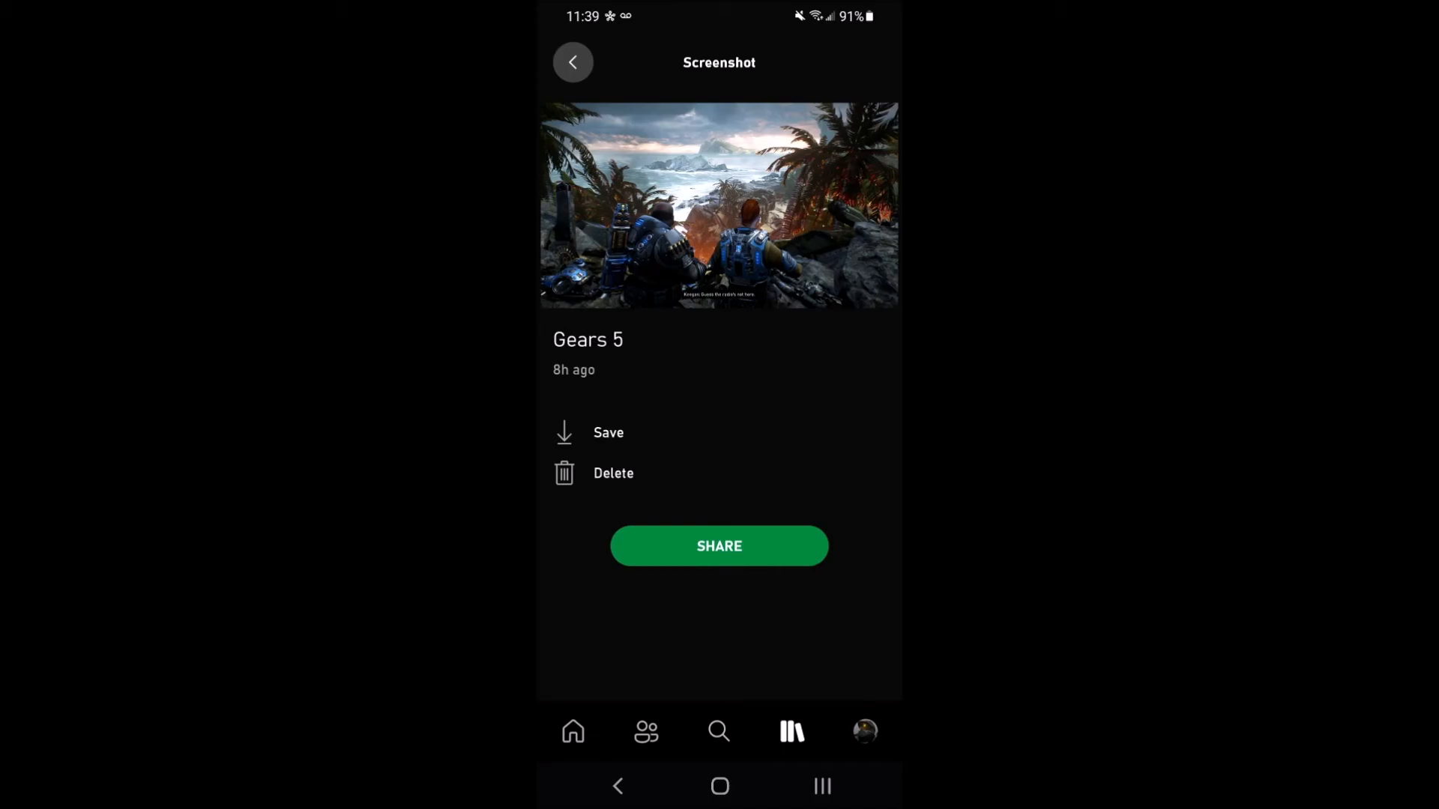
left_click(718, 546)
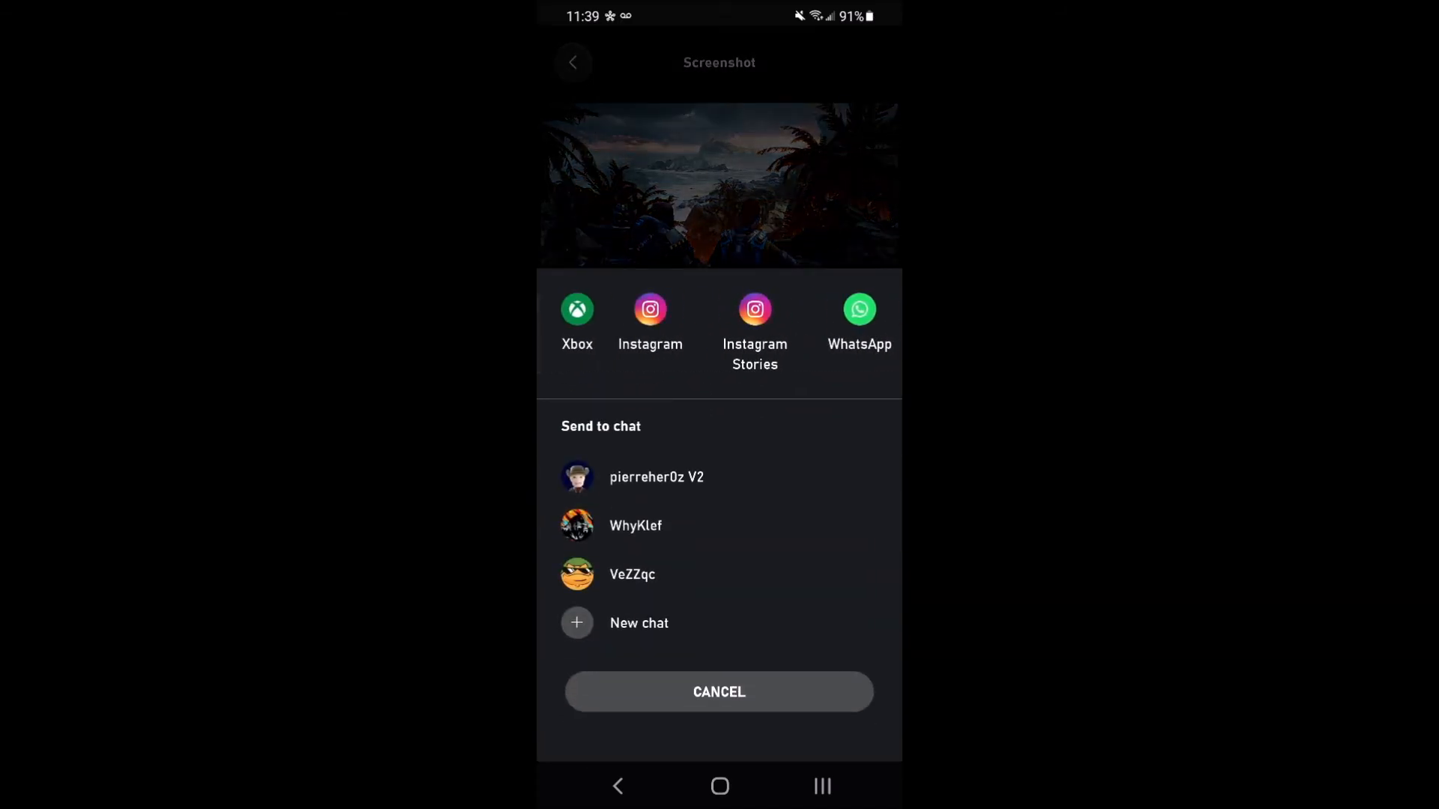
left_click(718, 693)
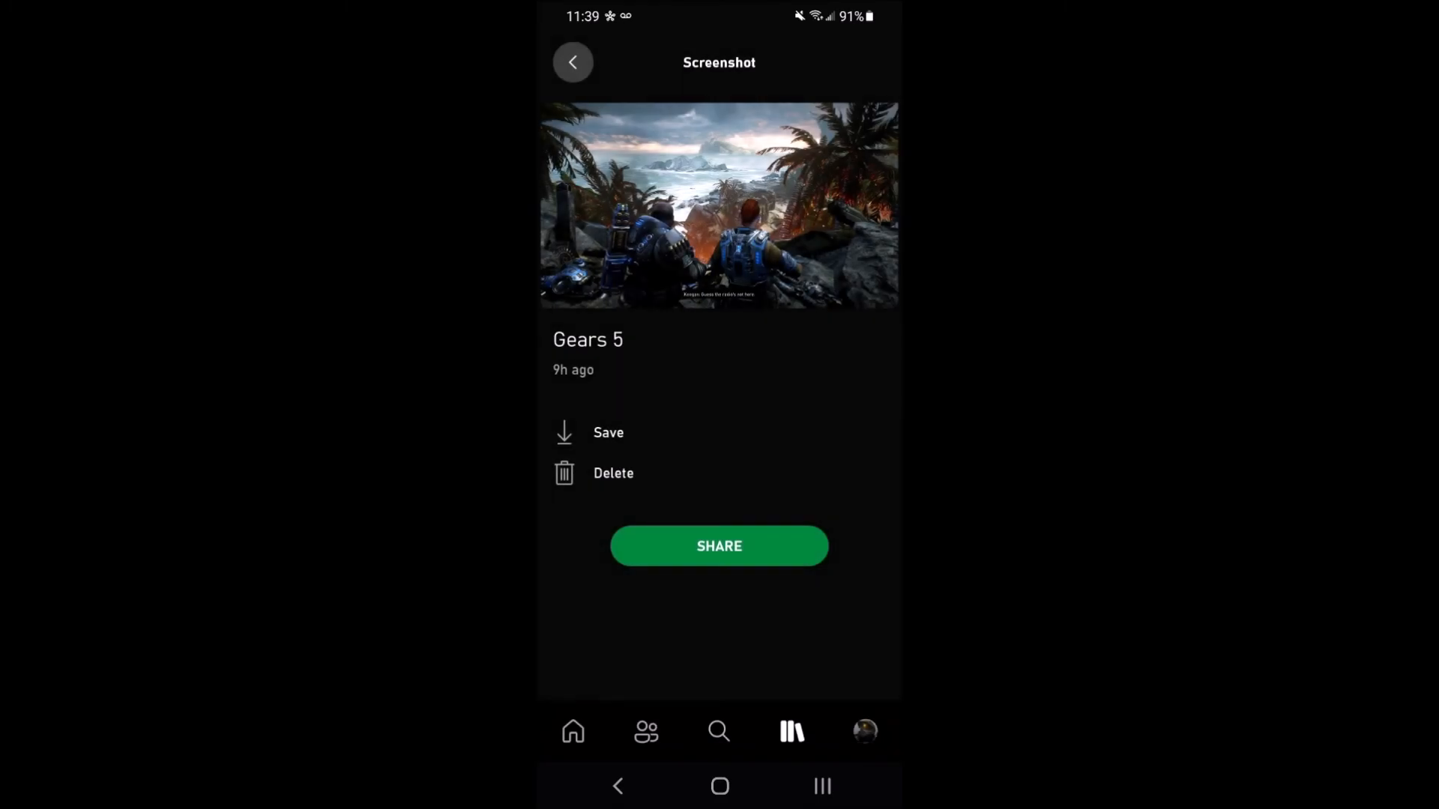